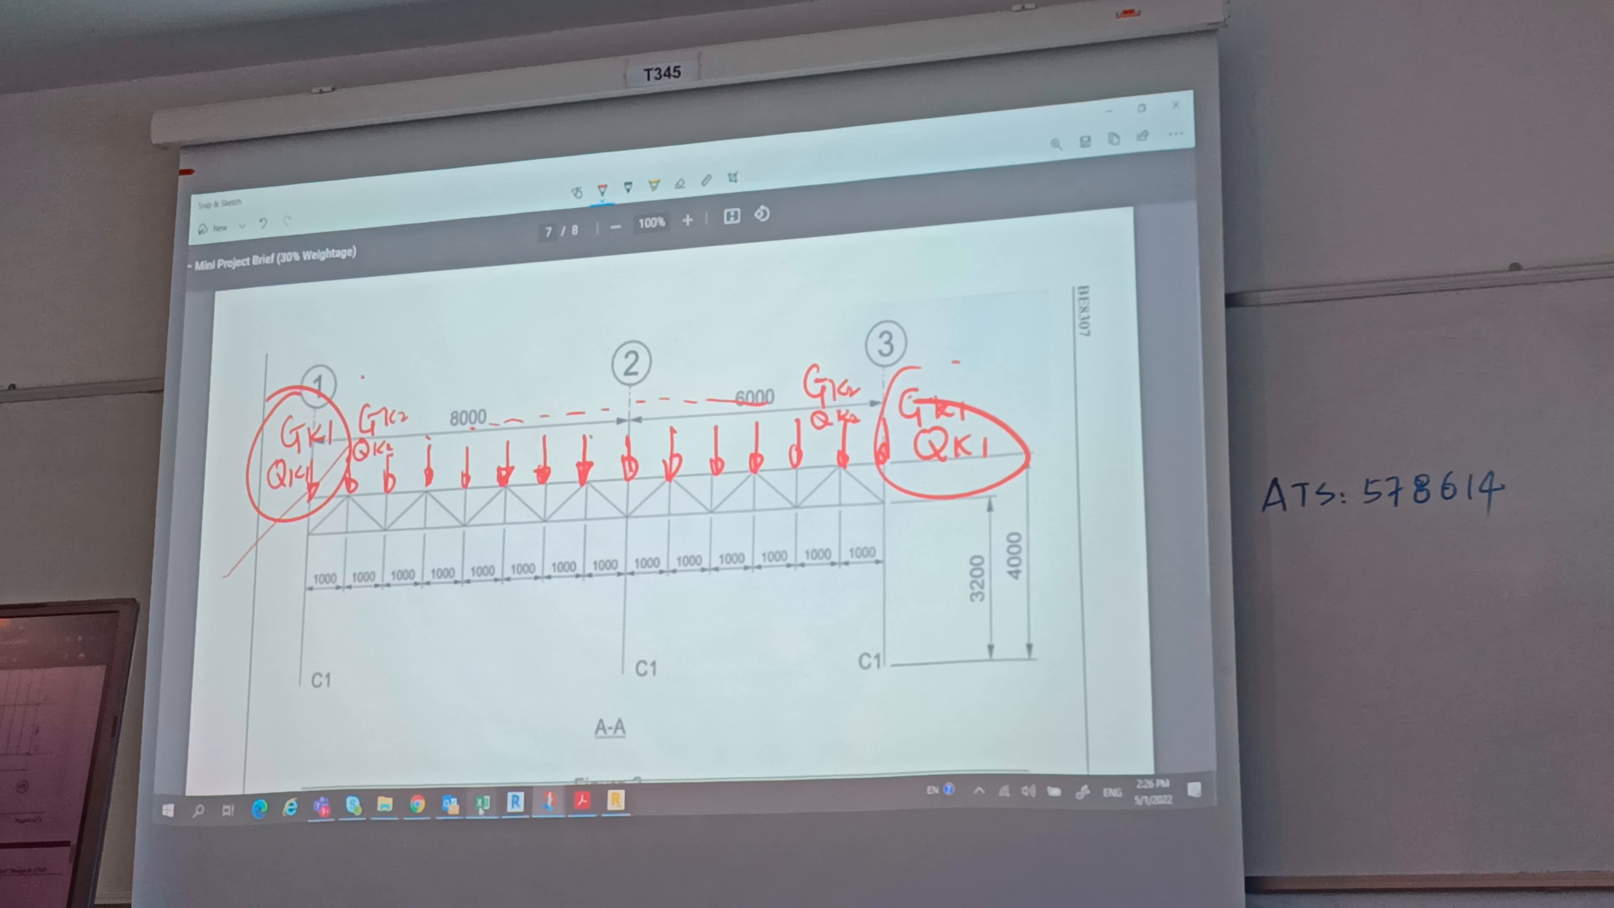
Switch from Snip & Sketch to the T5A and T5B load calculation workbook.
{"action": "left_click", "coordinate": [480, 808]}
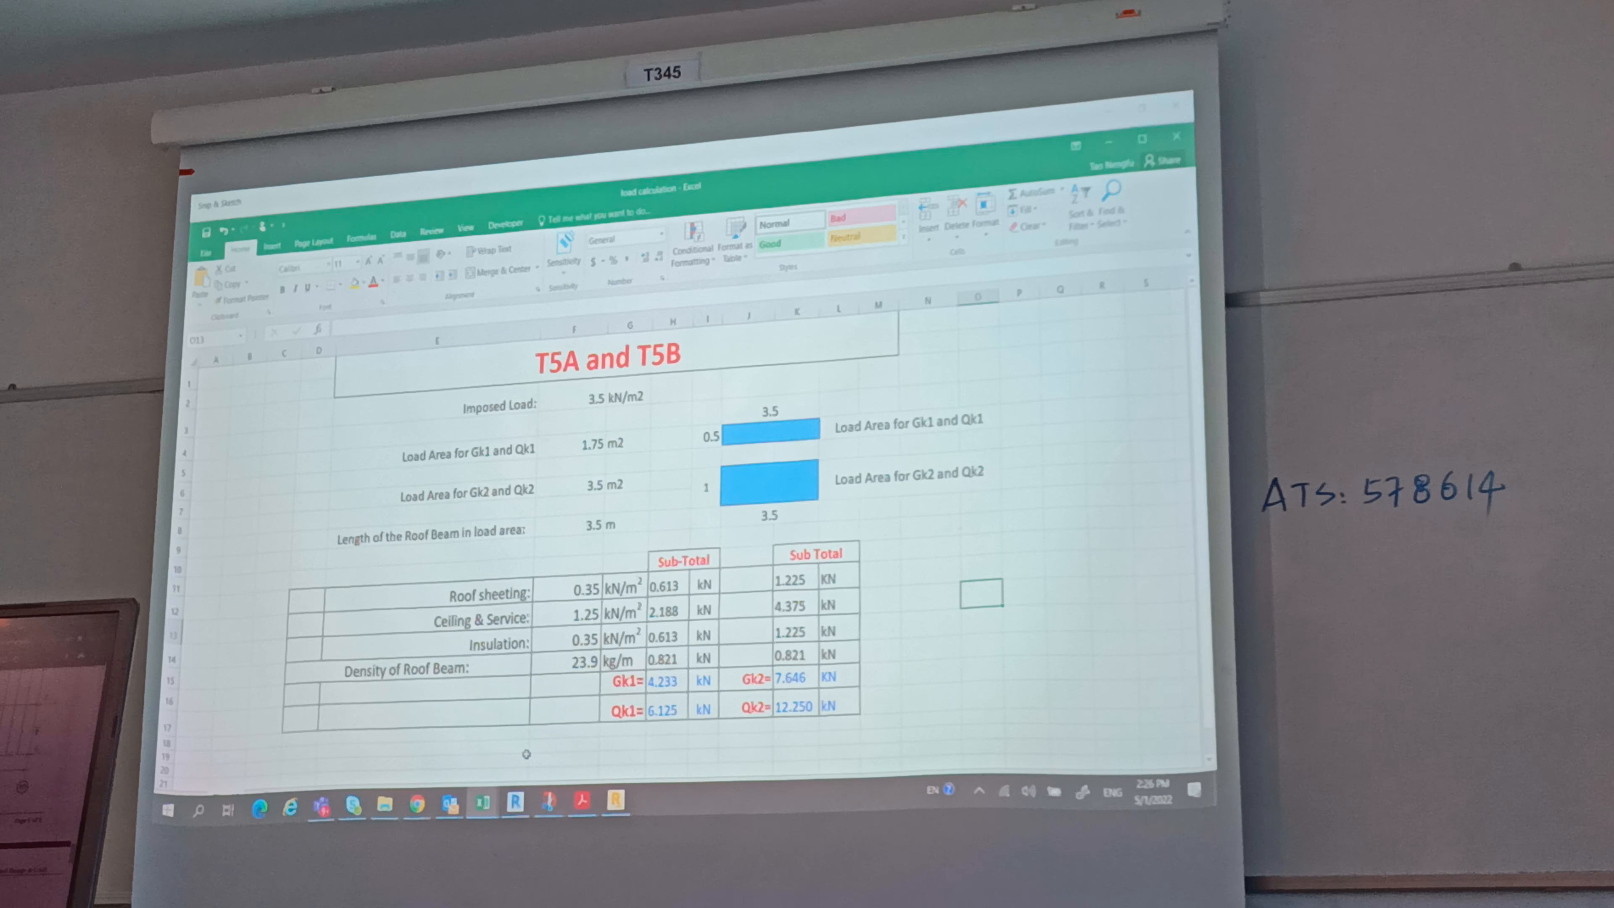